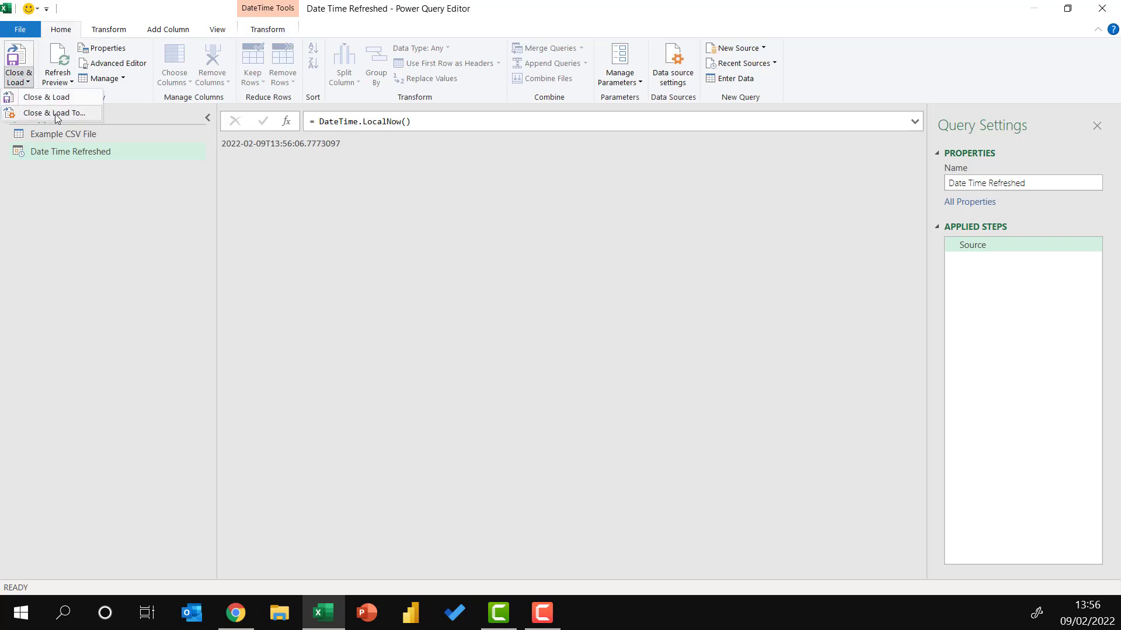
Step: Choose Close & Load To... so the Date Time Refreshed result can be placed on the sheet
{"action": "left_click", "coordinate": [47, 97]}
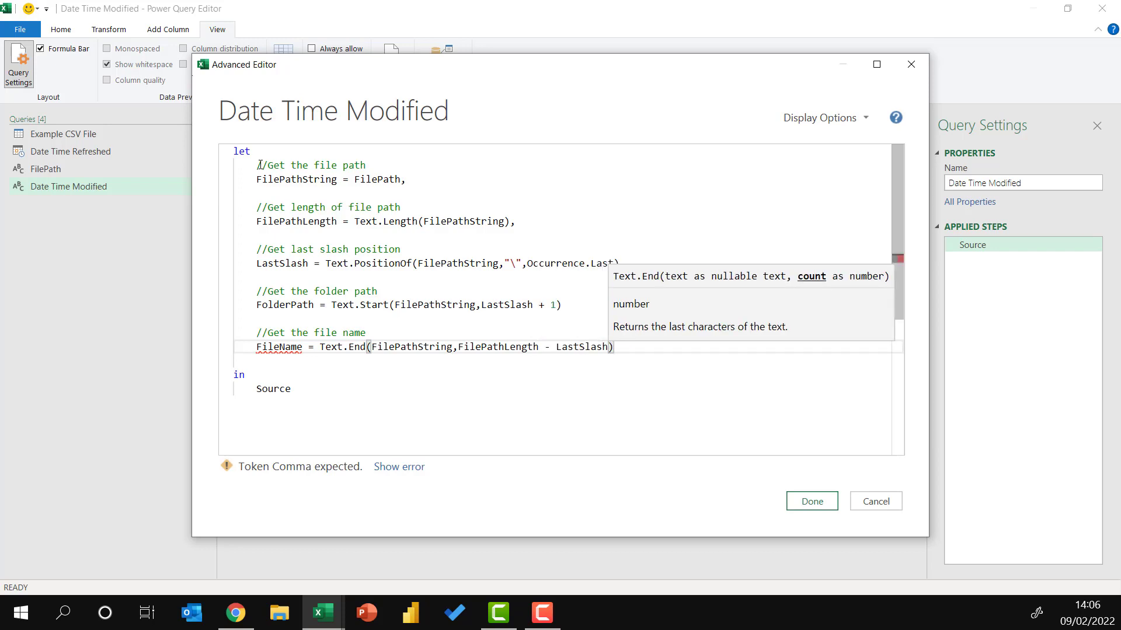
Step: Finish the FileName step as Text.End(FilePathString, FilePathLength - LastSlash - 1)
{"action": "type", "text": "- 1"}
{"action": "type", "text": "DateModified = Folder.Contents"}
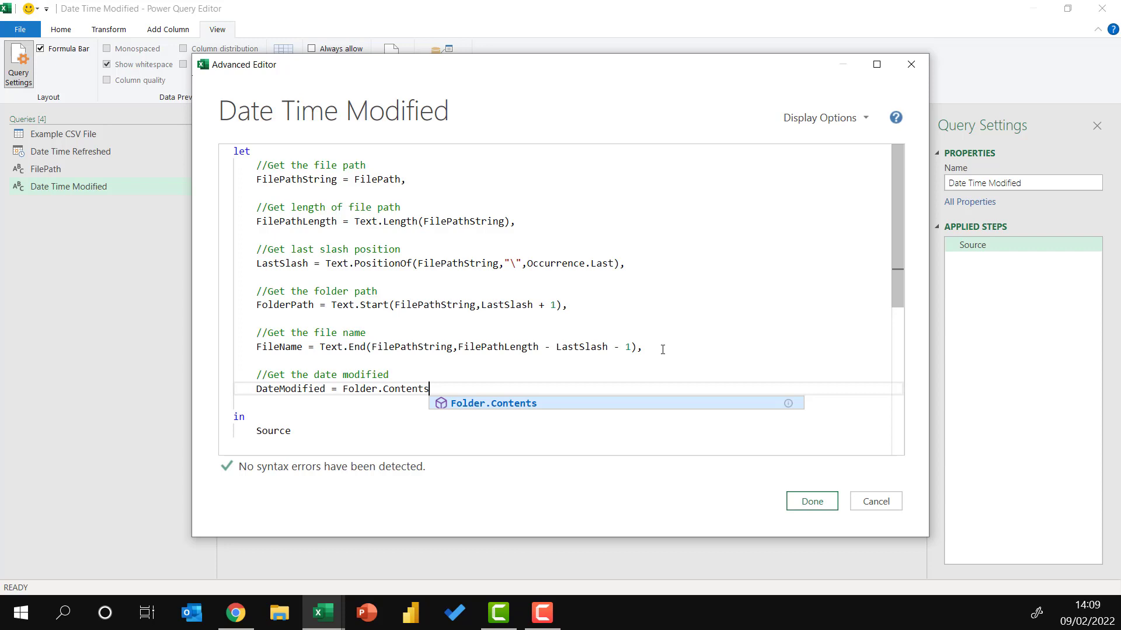
Step: Complete the Folder.Contents(FolderPath) date-modified step and confirm the script with Done
{"action": "type", "text": "(FolderPath){[Name=FileName]}[Date modified"}
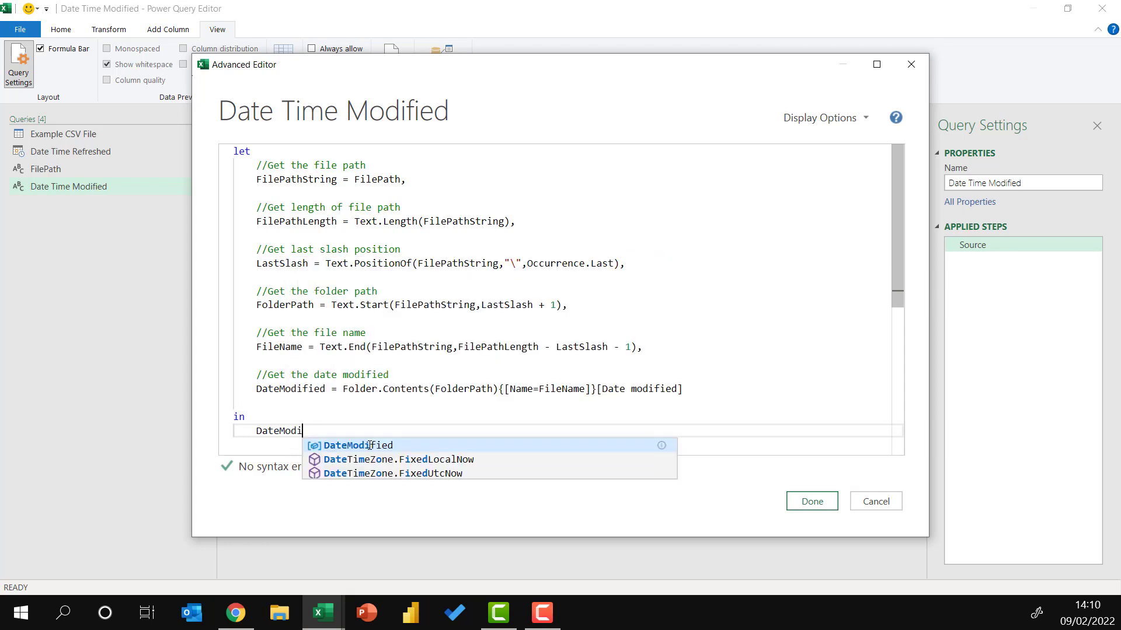
{"action": "left_click", "coordinate": [810, 501]}
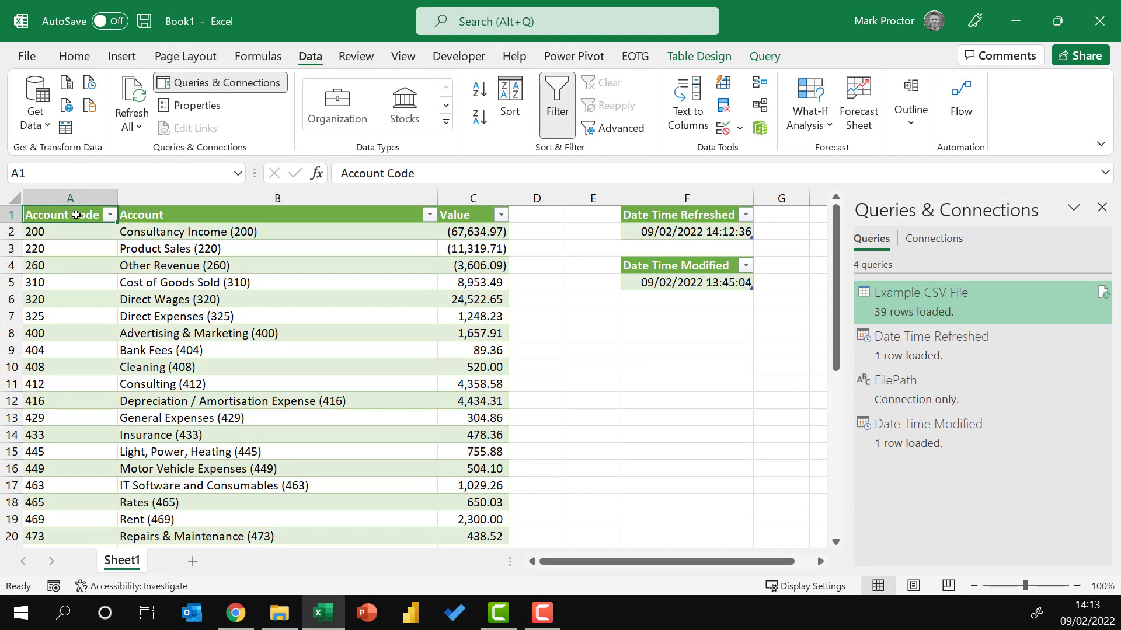
{"action": "mouse_move", "coordinate": [437, 255]}
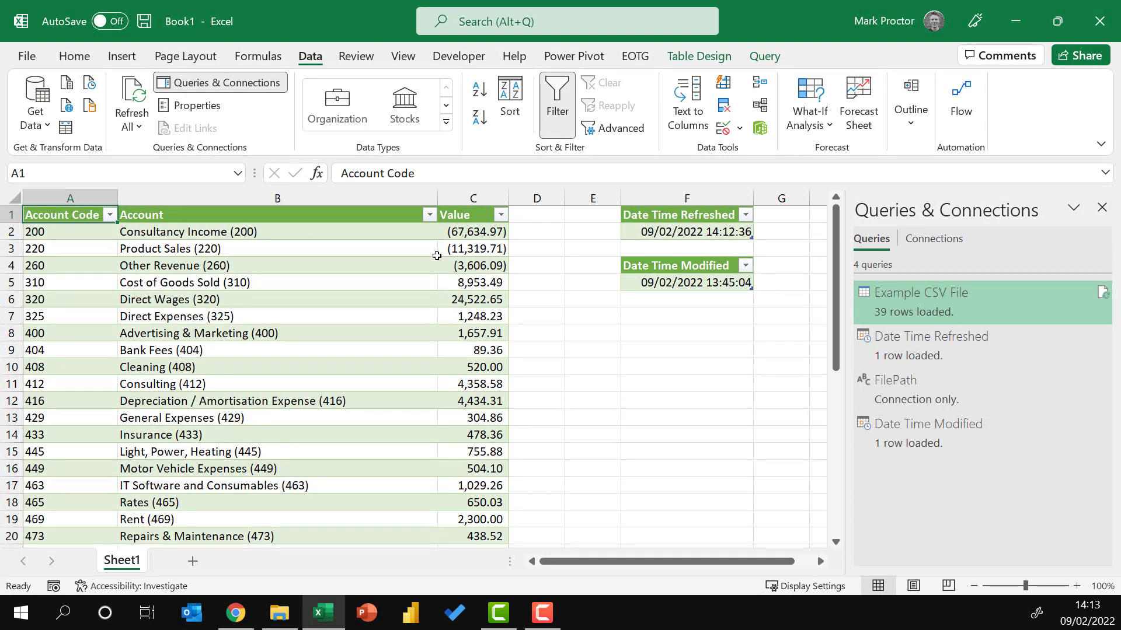